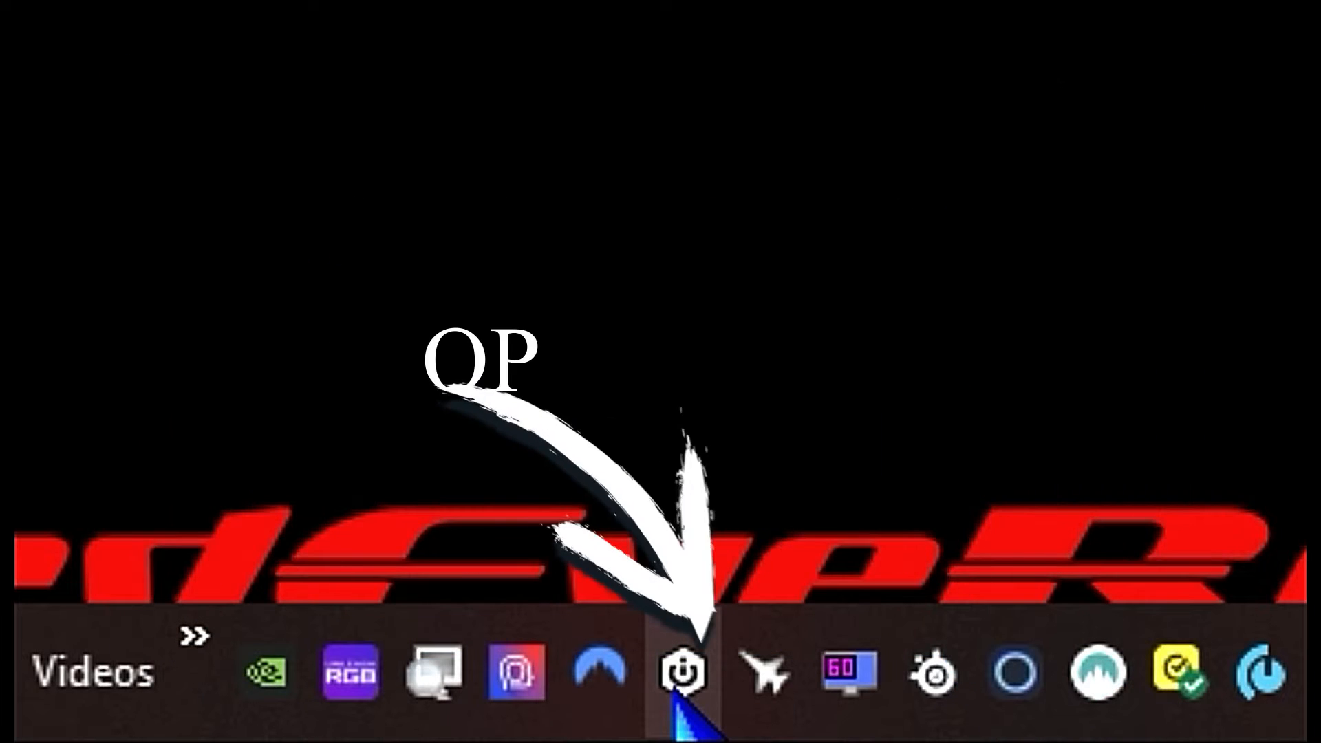
- Open the iCUE home dashboard from the system tray icon
left_click(683, 675)
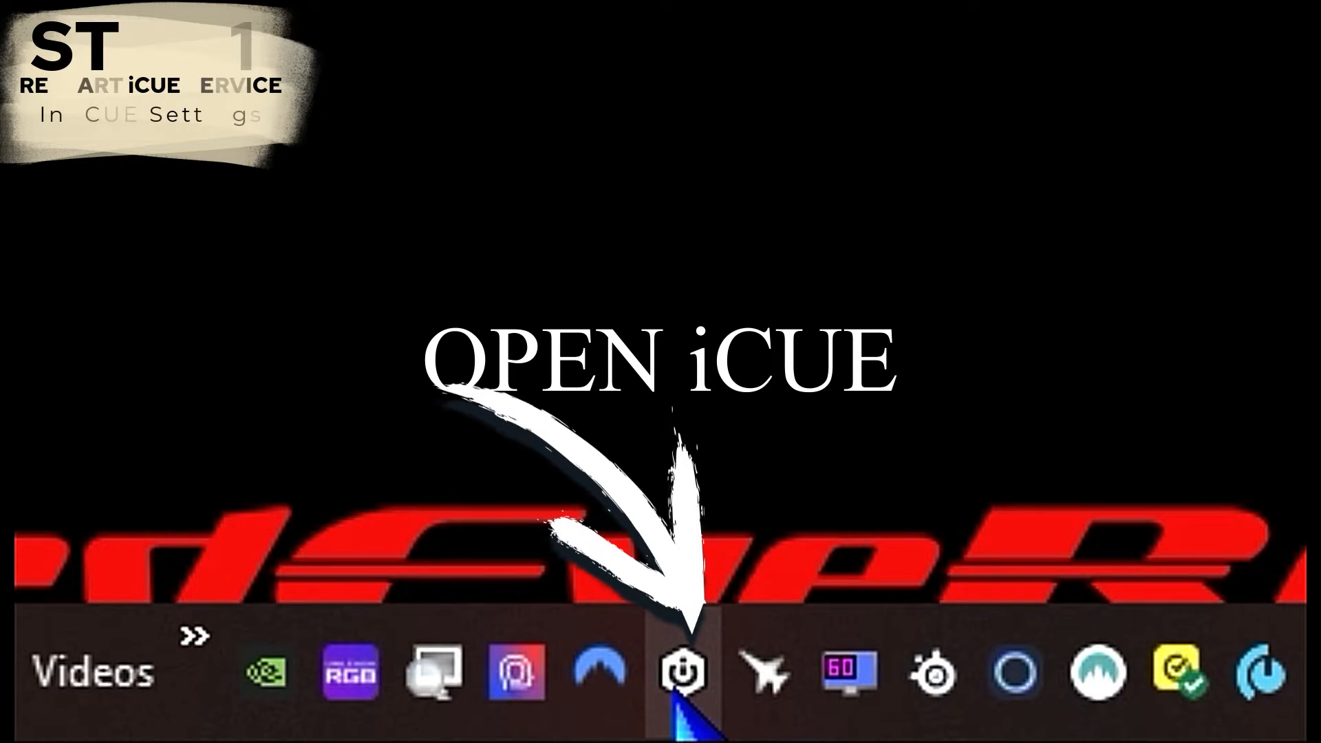
left_click(683, 676)
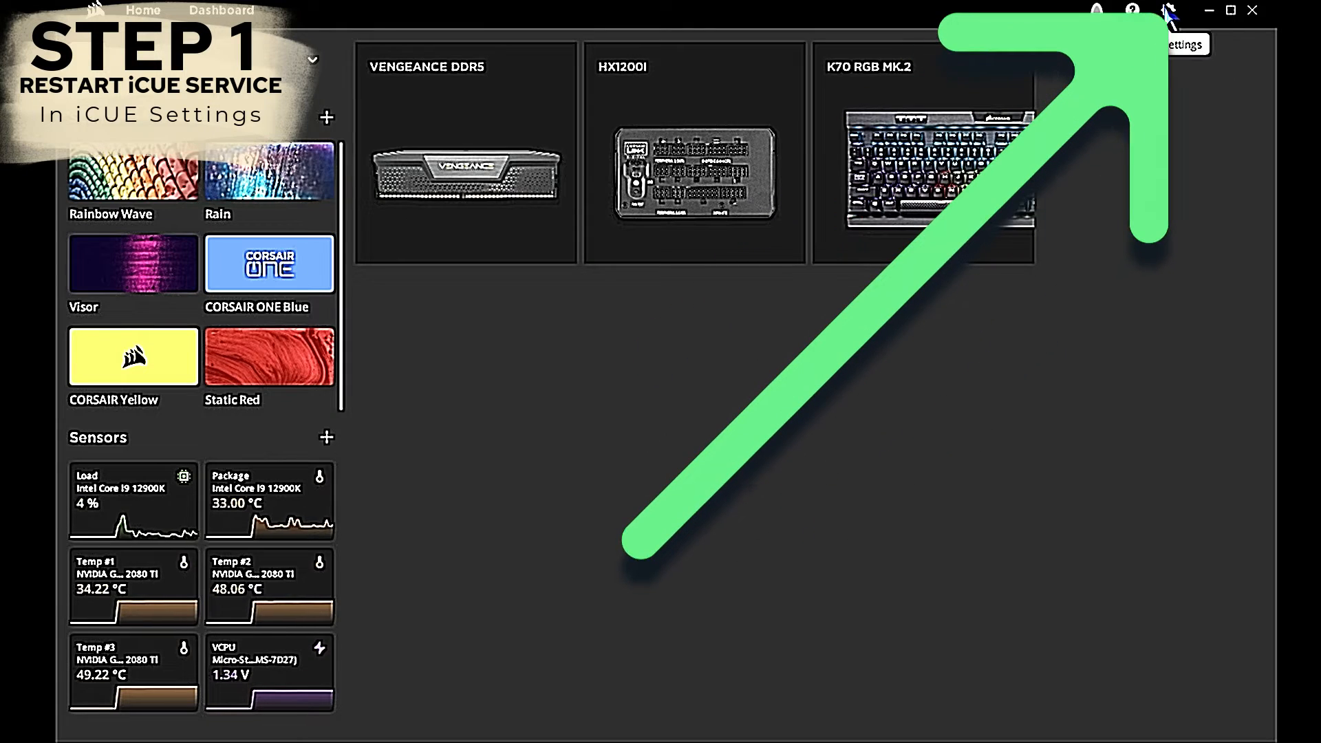
- Restart the iCUE service from General settings, then close the iCUE window
left_click(1169, 11)
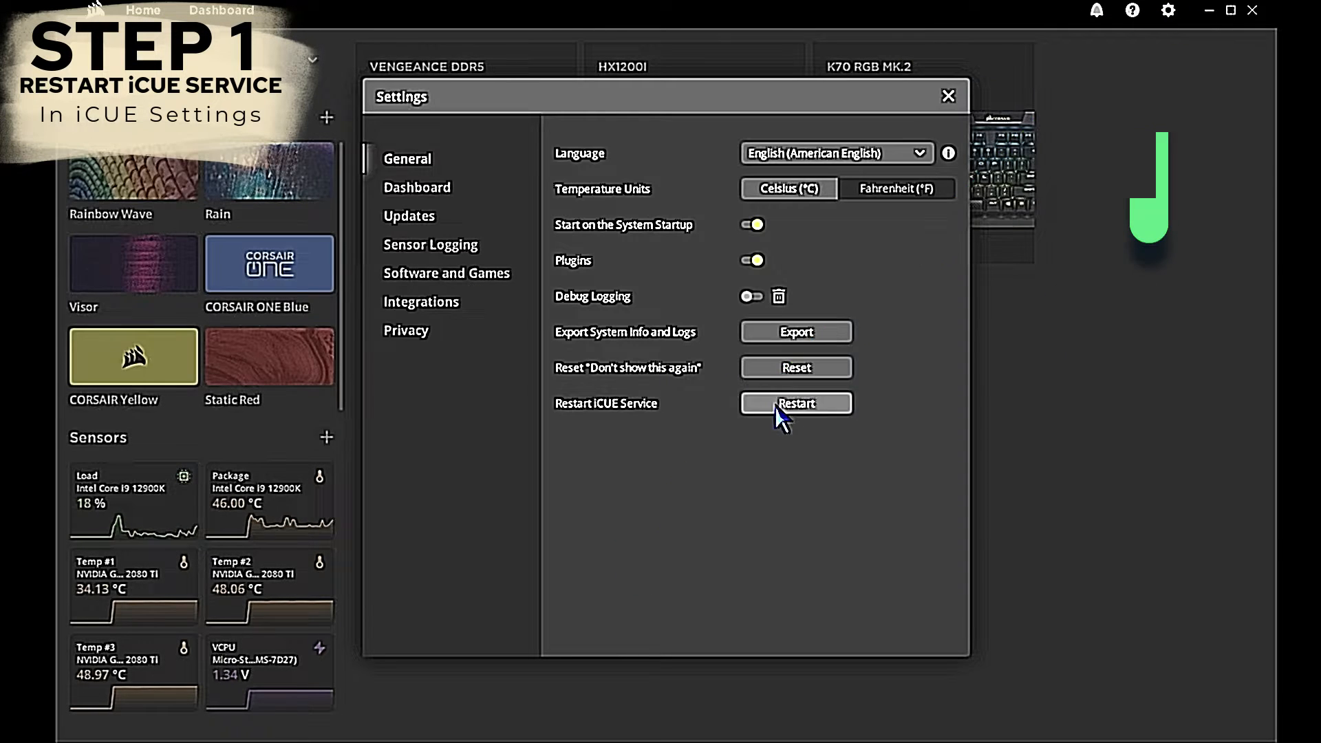
left_click(796, 403)
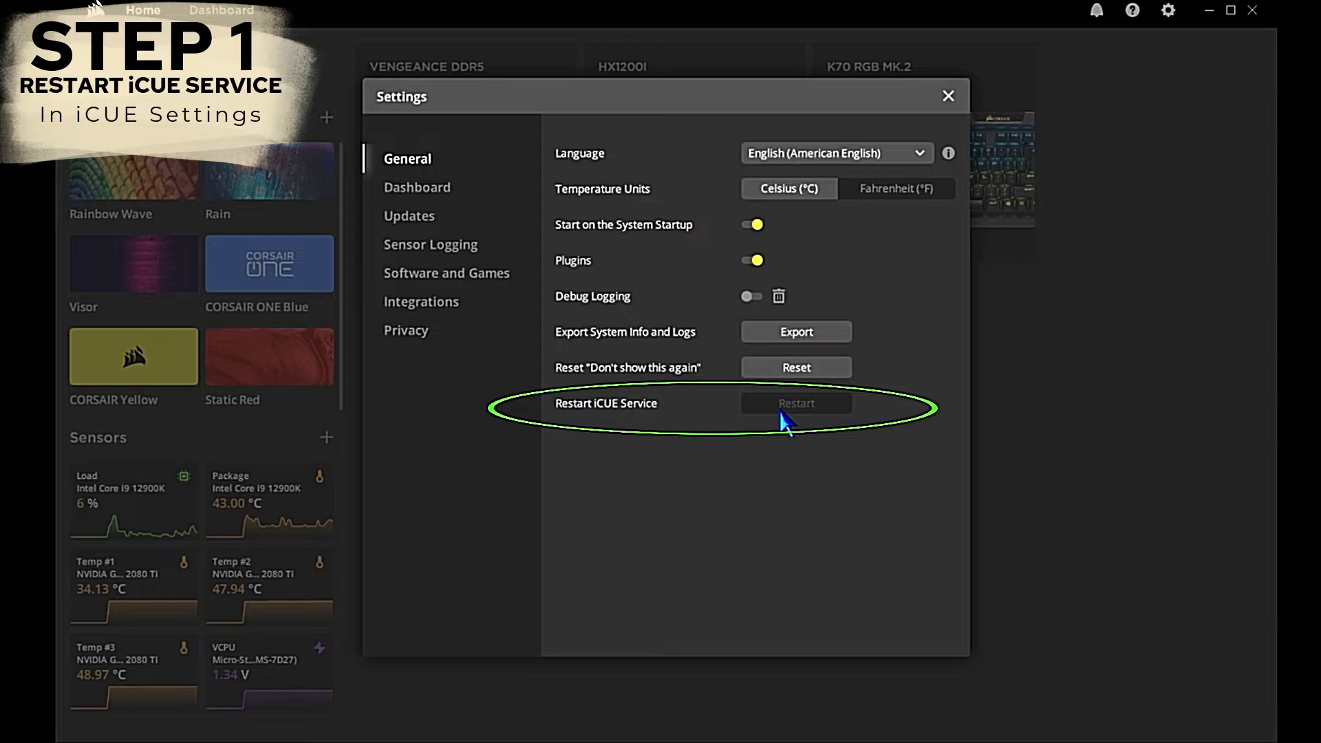
mouse_move(844, 474)
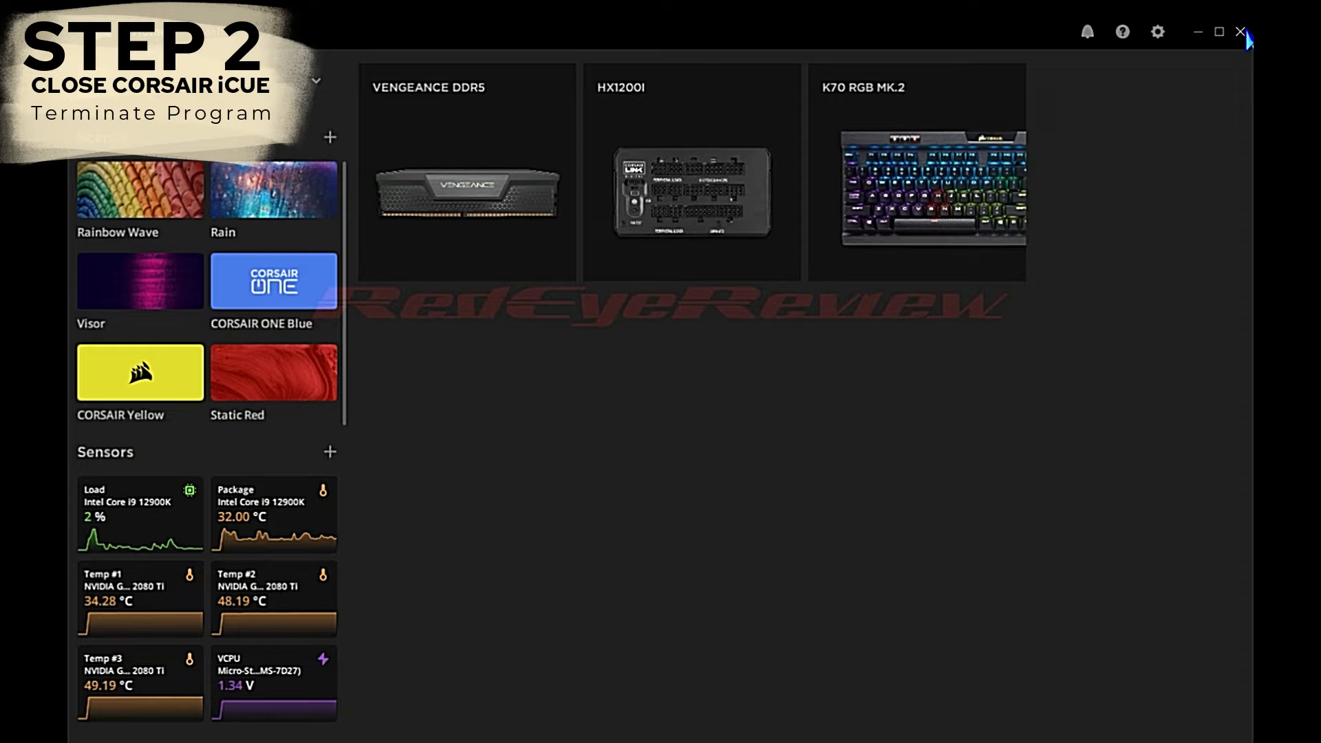
left_click(1242, 31)
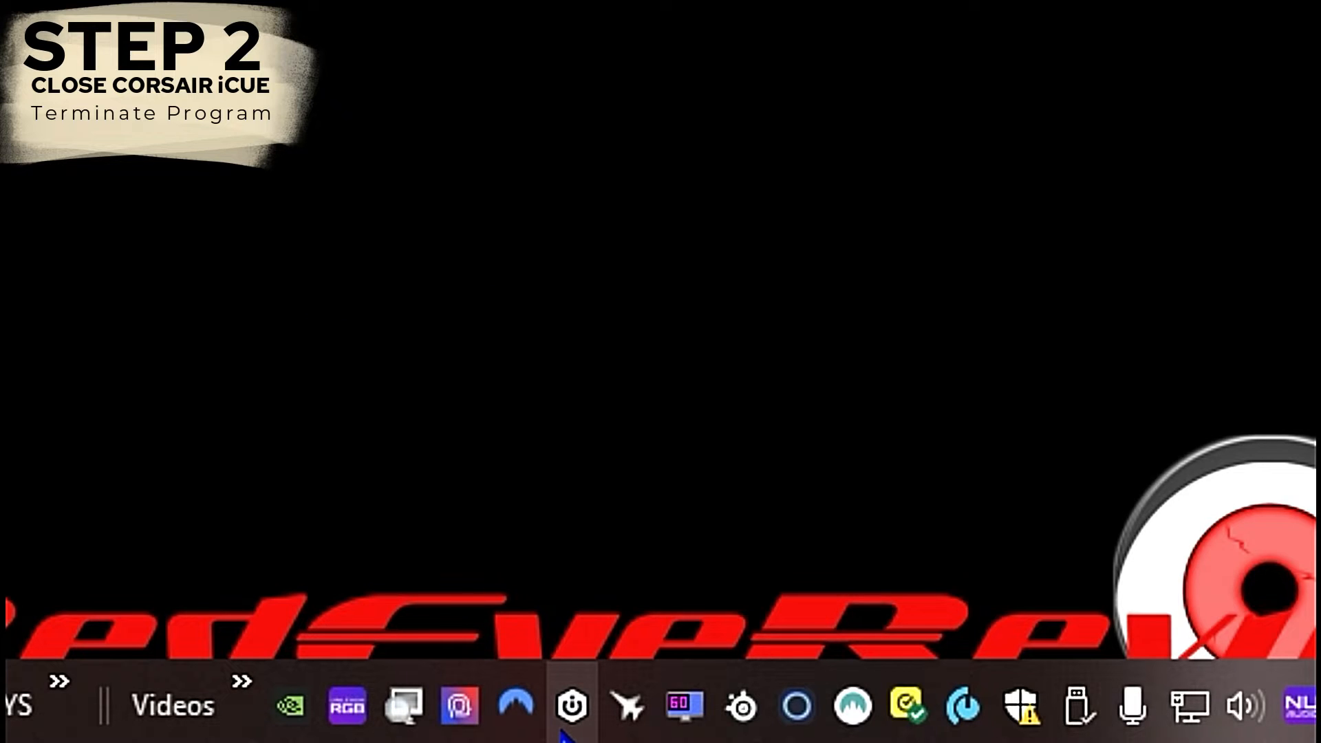
- Bring up the iCUE tray icon menu with its Quit option
left_click(569, 711)
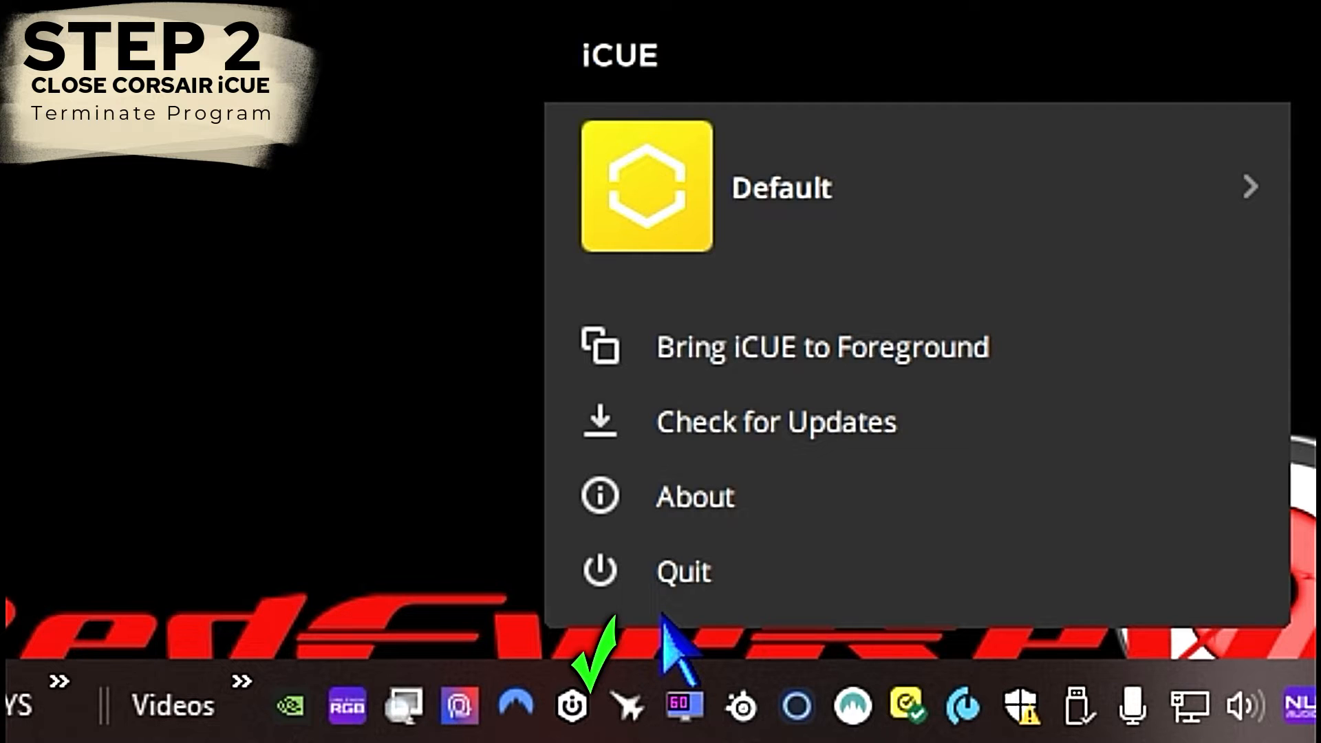
mouse_move(699, 592)
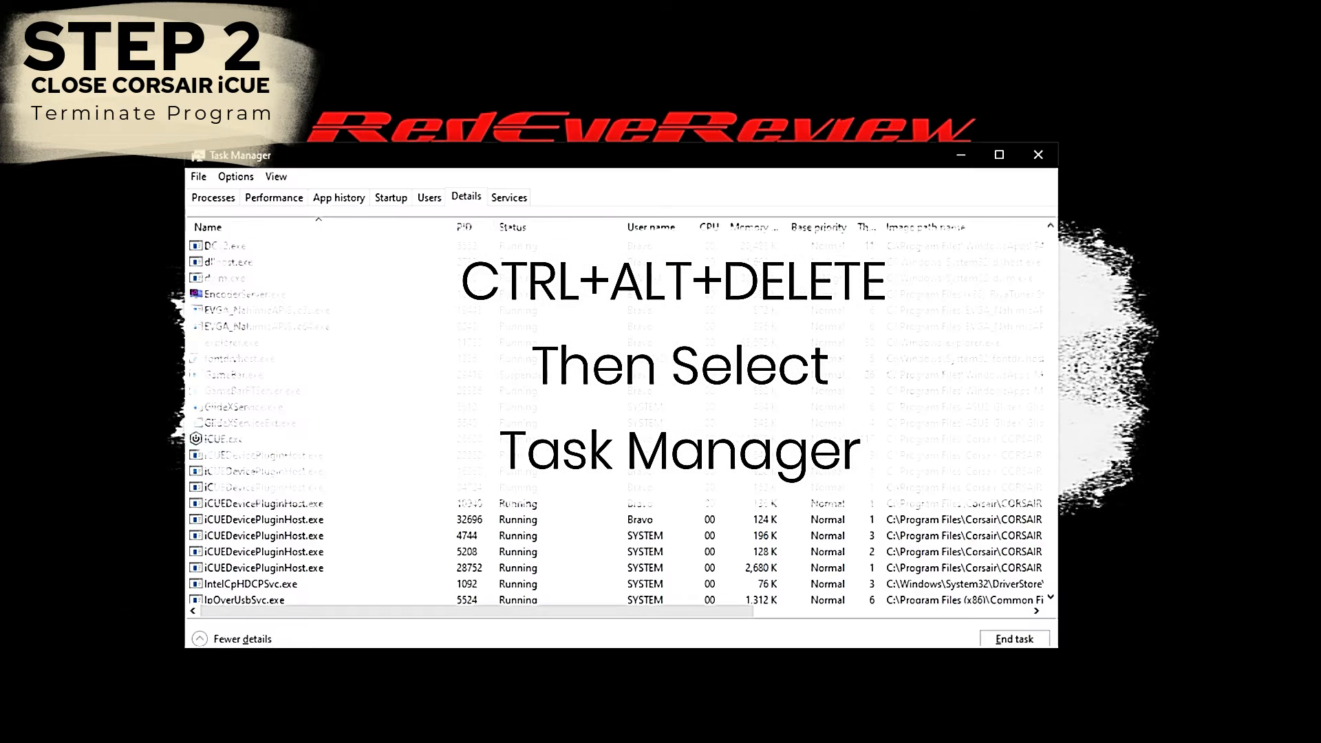
- End the running iCUE.exe process from Task Manager's Details list
left_click(467, 198)
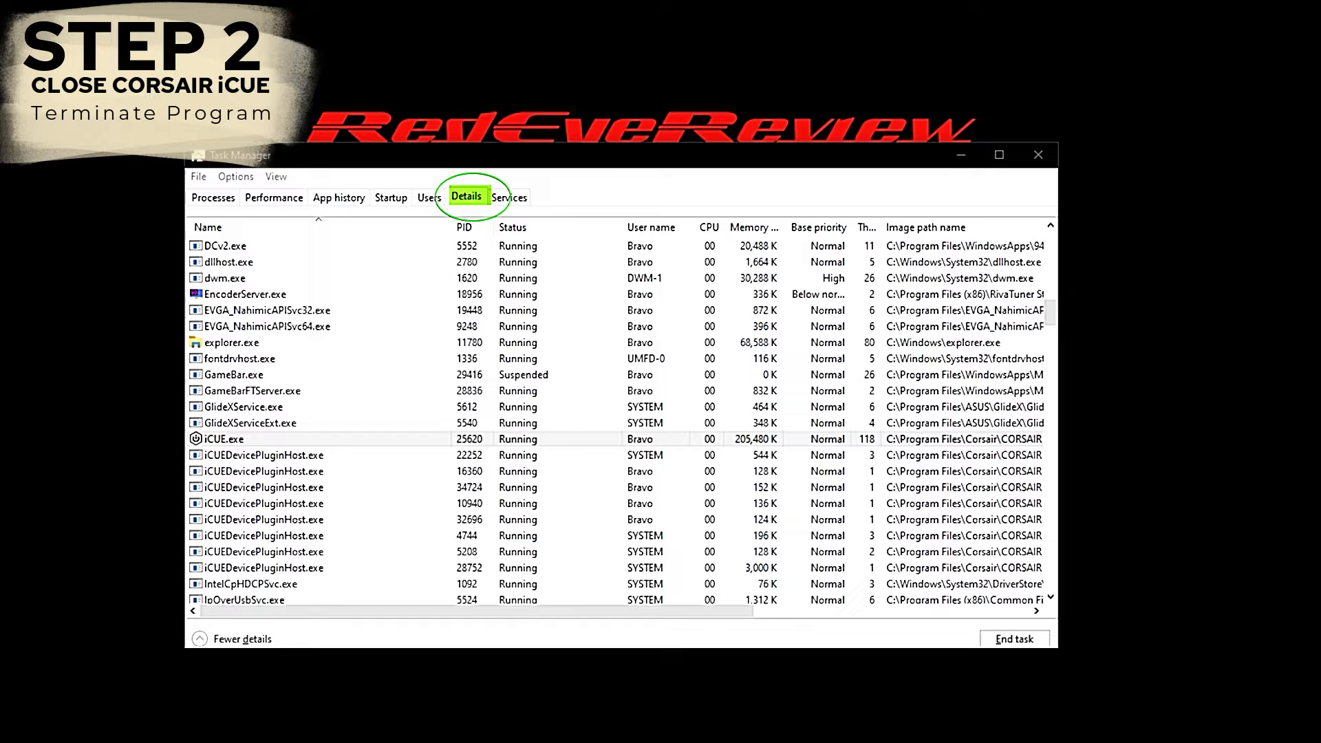
left_click(223, 439)
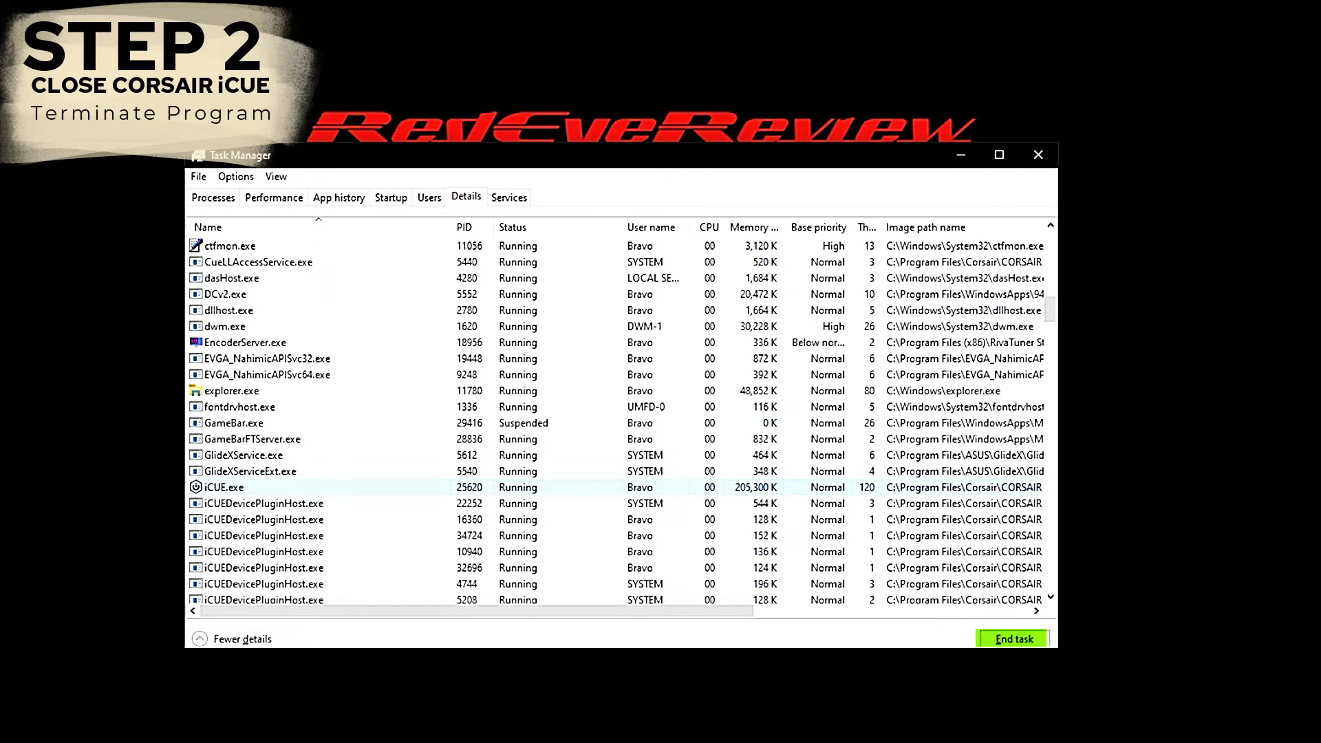
left_click(475, 715)
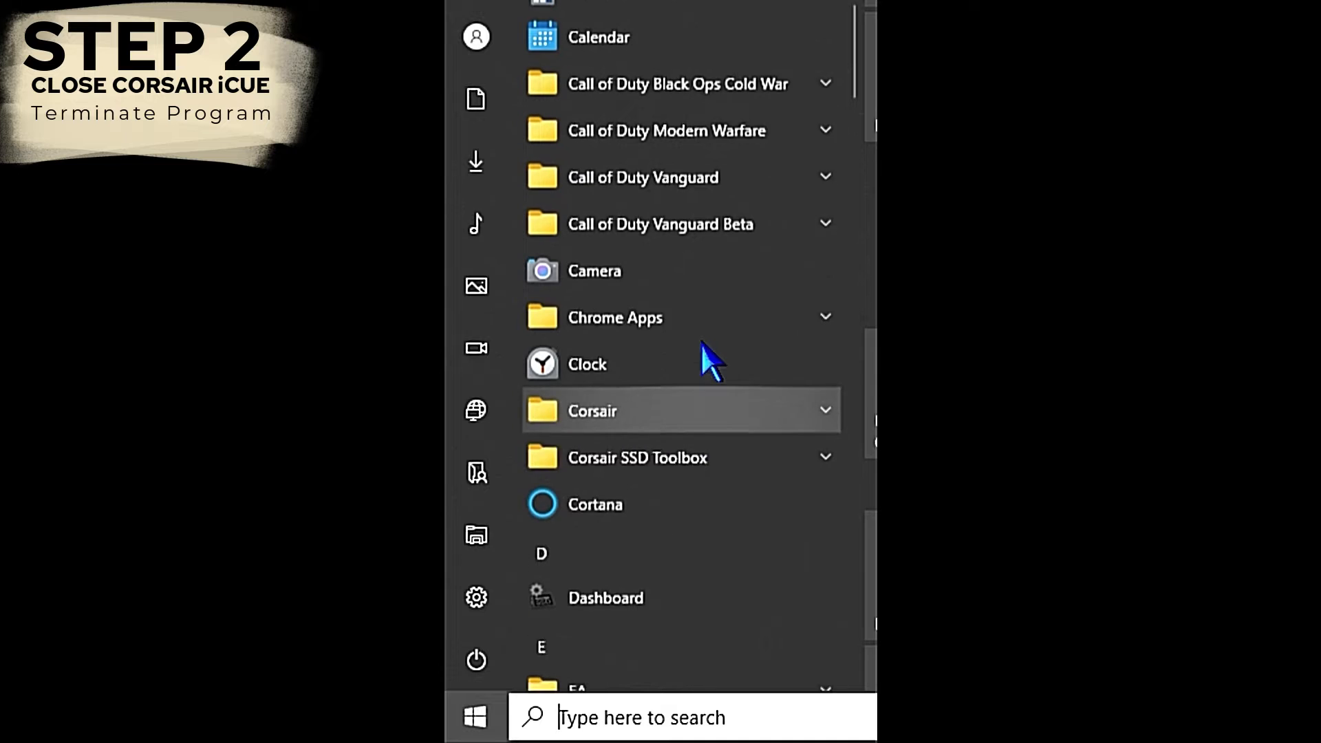
- Expand the Corsair folder in the Start menu app list to reveal iCUE
left_click(592, 410)
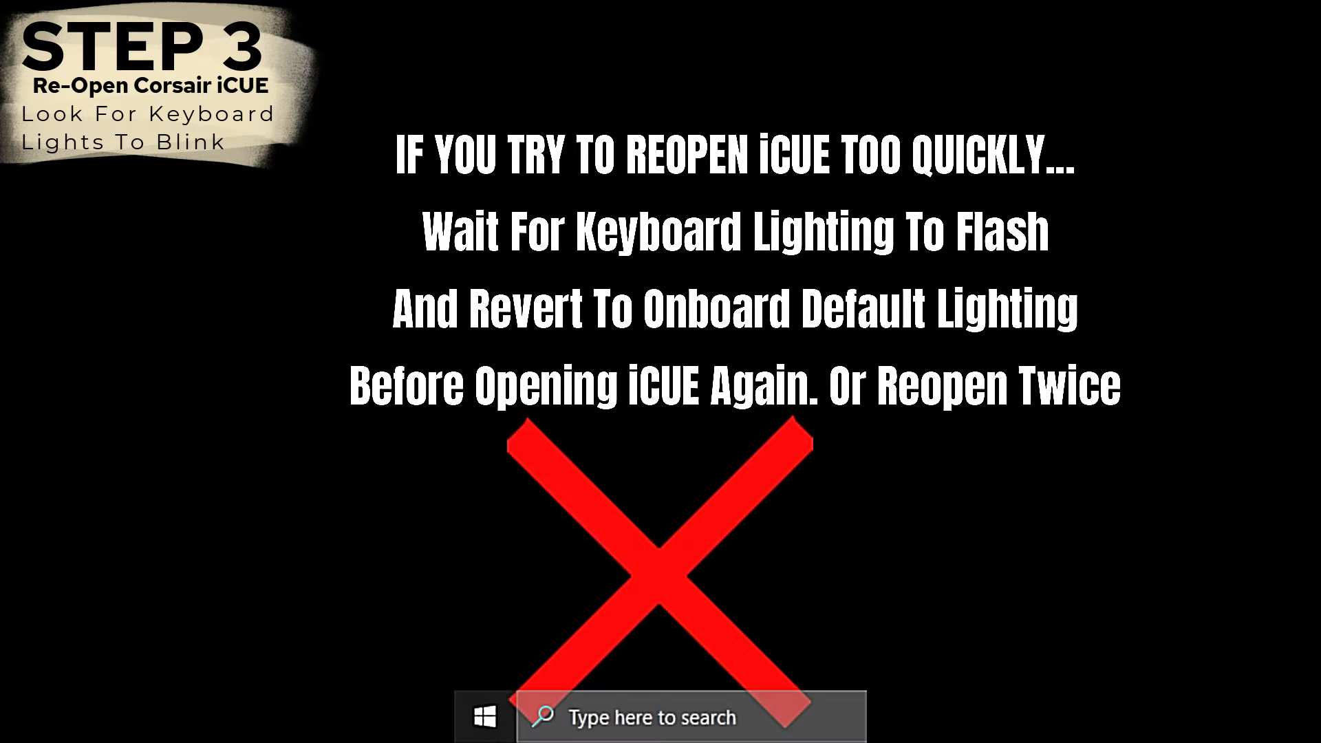
left_click(484, 719)
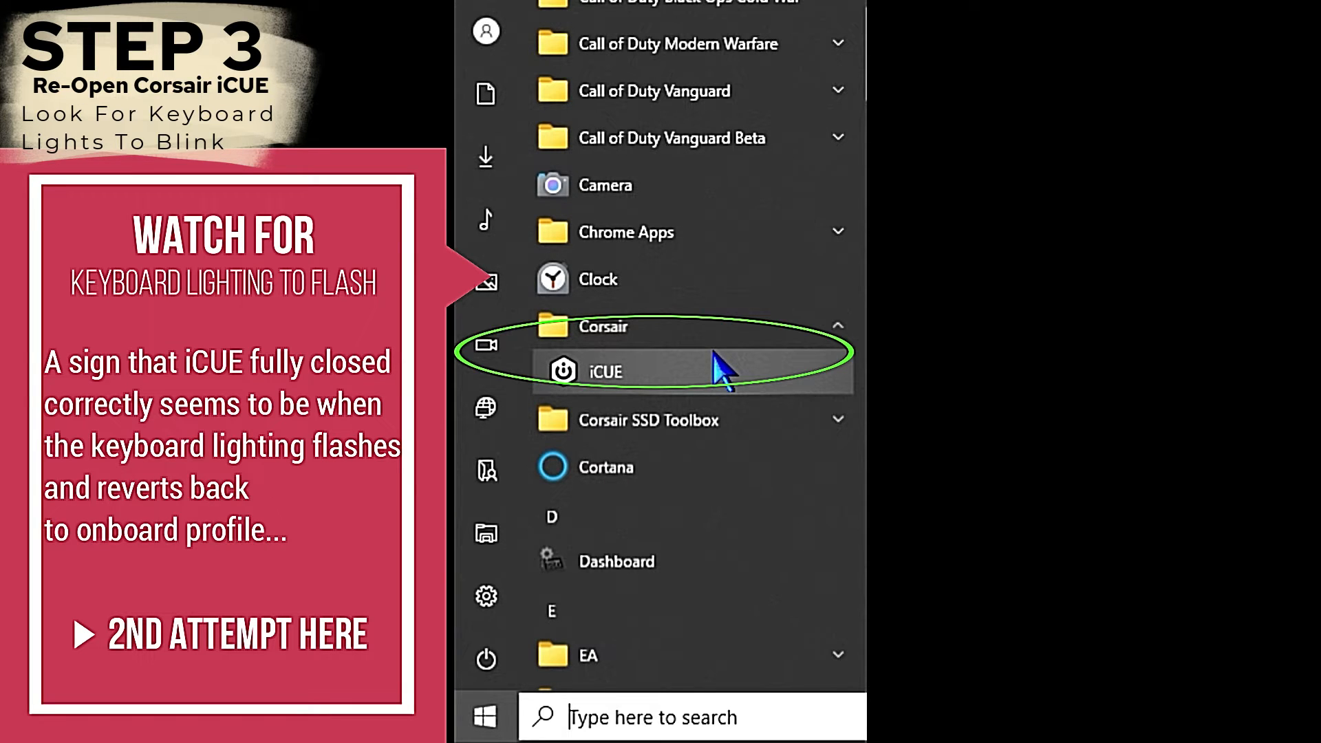
- Launch iCUE again so the MEG Z690 ACE motherboard page appears
left_click(603, 372)
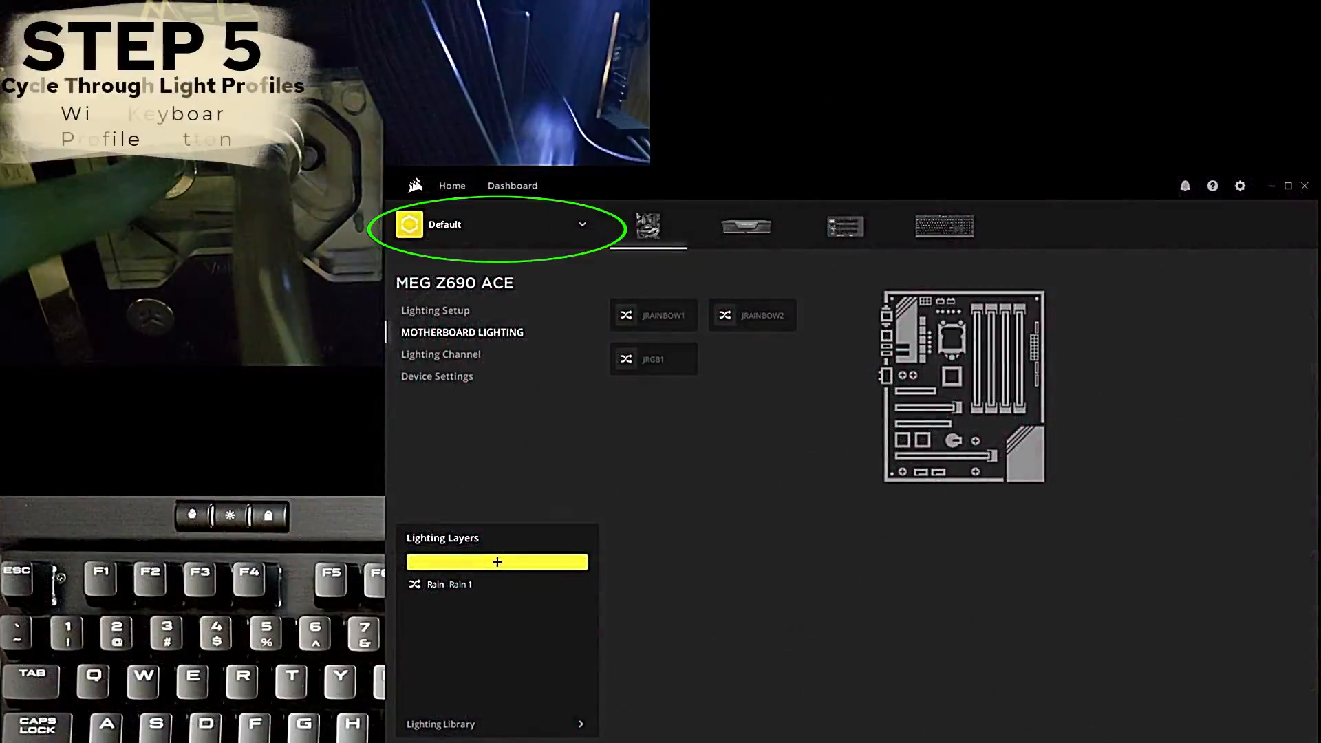
- Switch to the K70 RGB MK.2 HW 3 profile and open its Temperature lighting layer
left_click(194, 515)
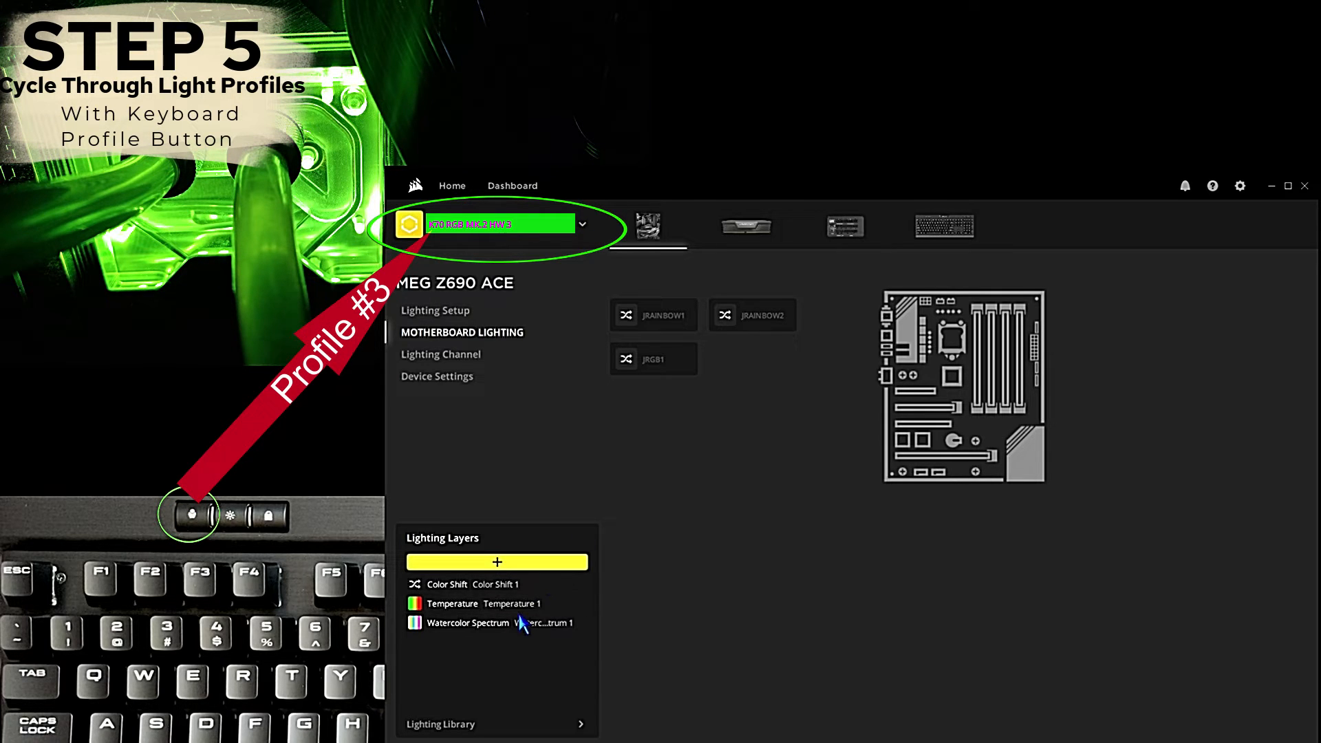
left_click(451, 605)
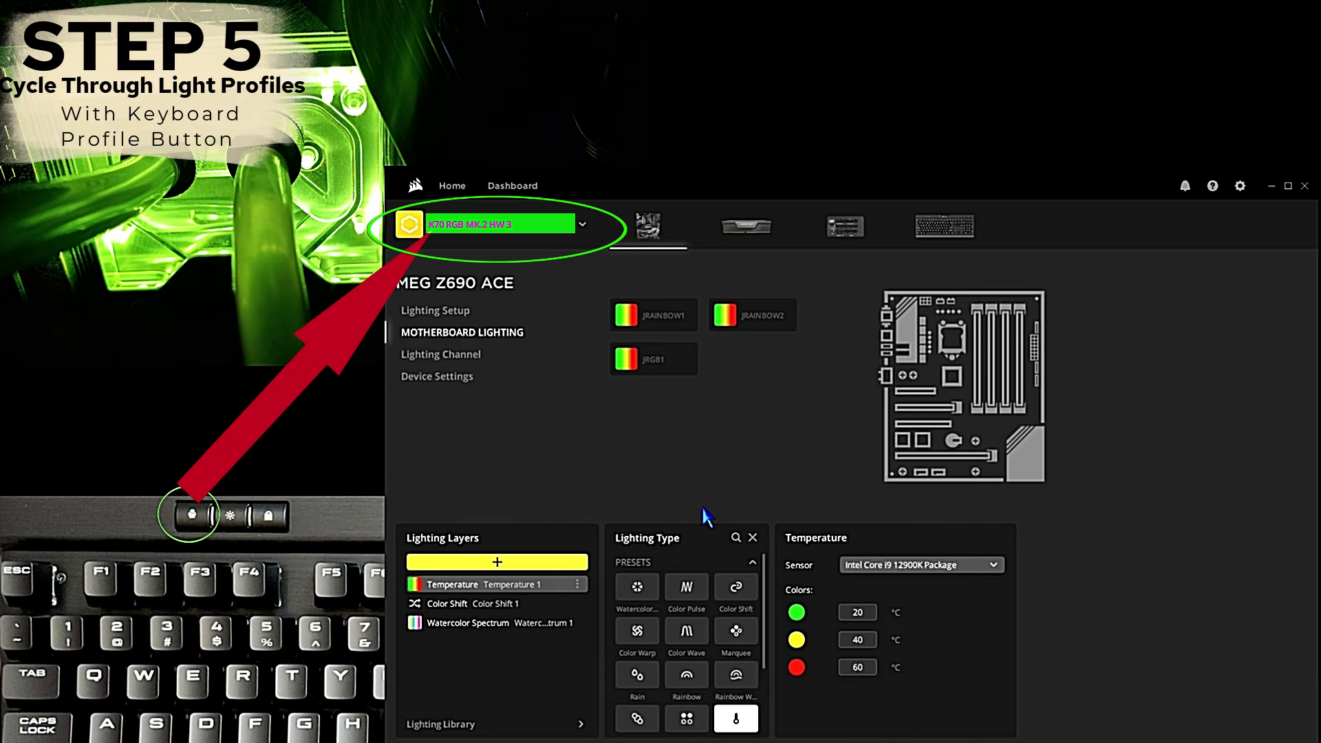